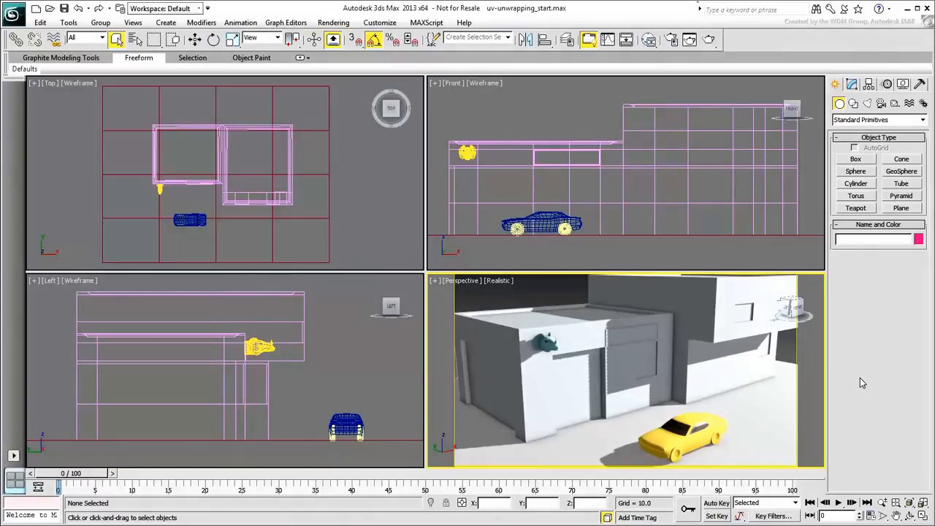
# - Maximize the Perspective viewport and show the garage with Edged Faces
pyautogui.press('alt+w')
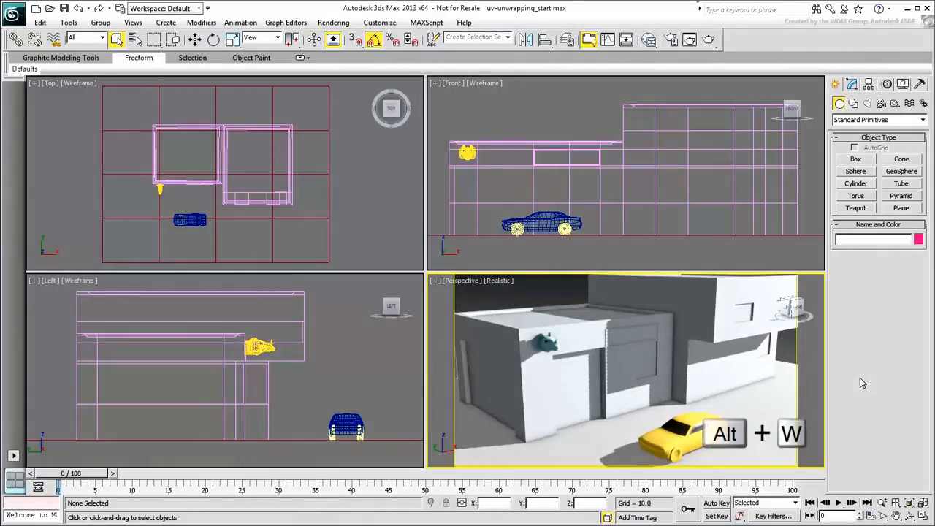
pyautogui.press('alt+w')
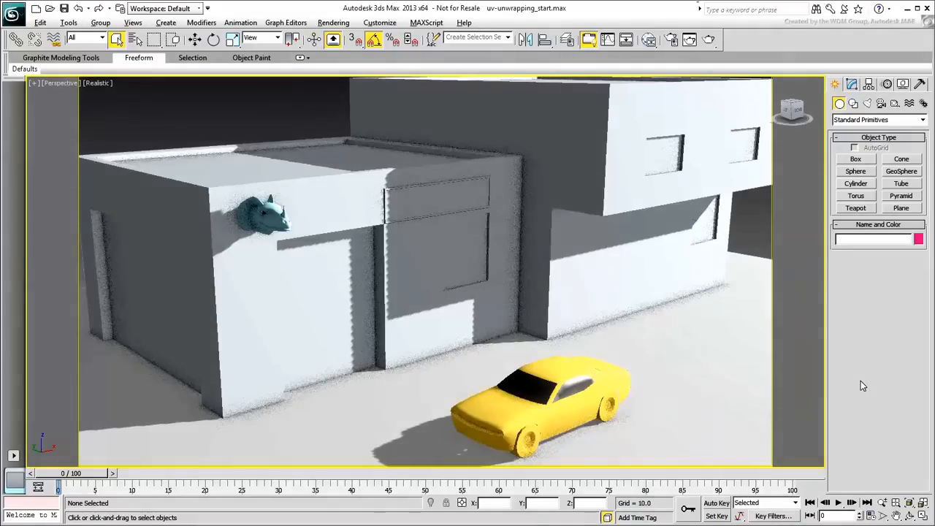
pyautogui.press('f4')
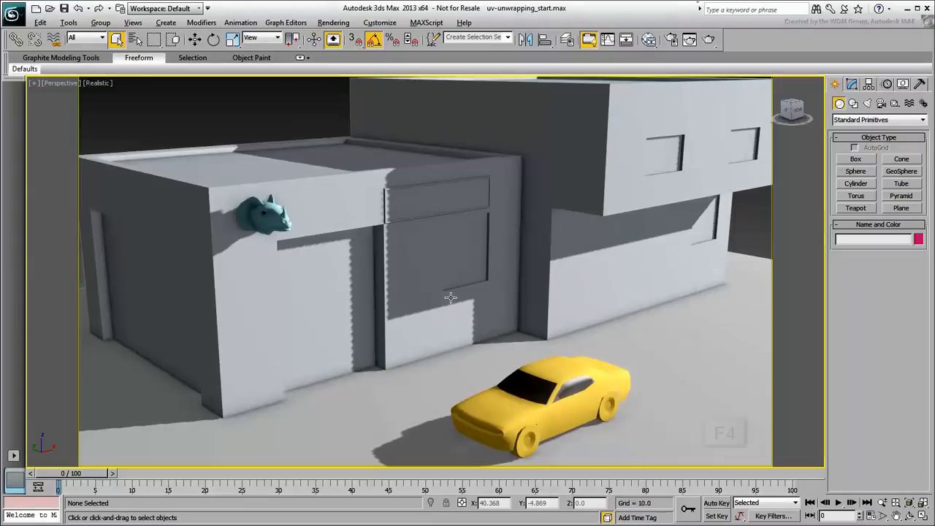
pyautogui.press('F4')
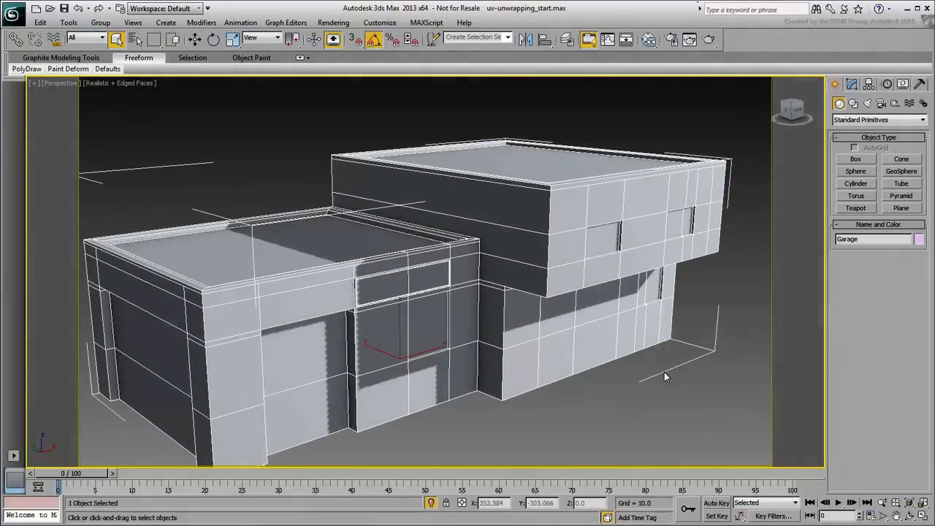
# - In the Slate Material Editor, assign the Garage material with its bitmap diffuse to the building
pyautogui.click(625, 38)
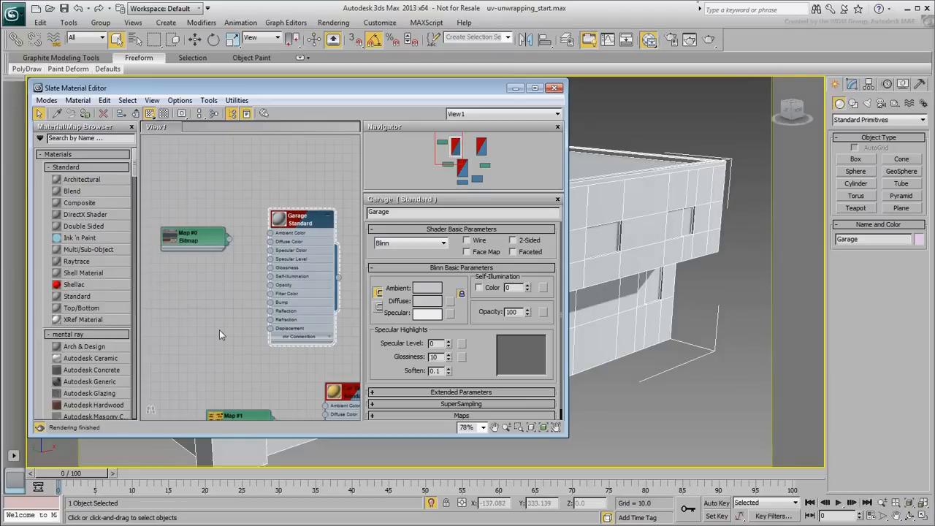
pyautogui.moveTo(217, 331)
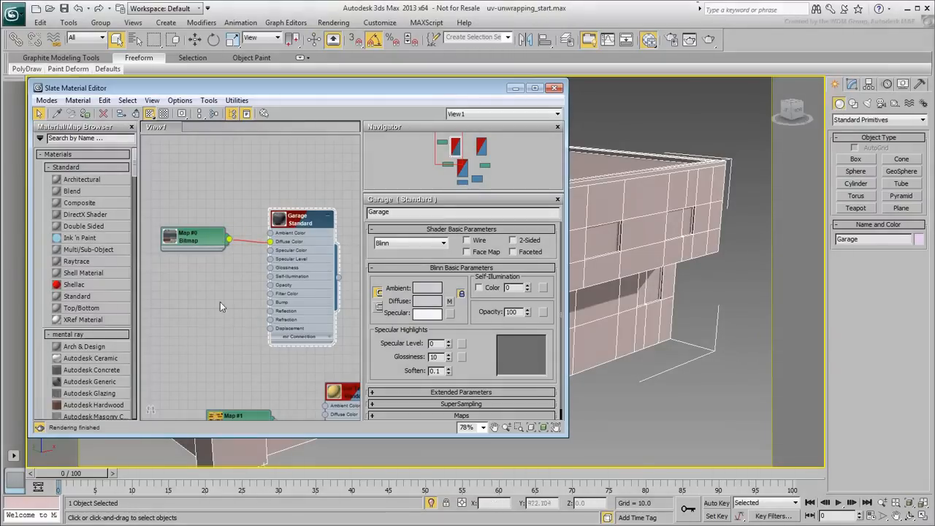
pyautogui.click(553, 87)
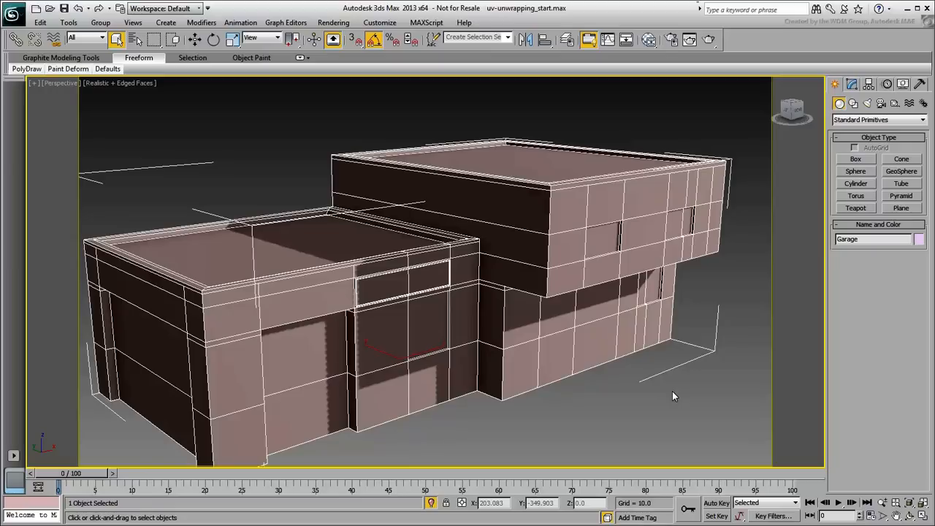
pyautogui.moveTo(686, 389)
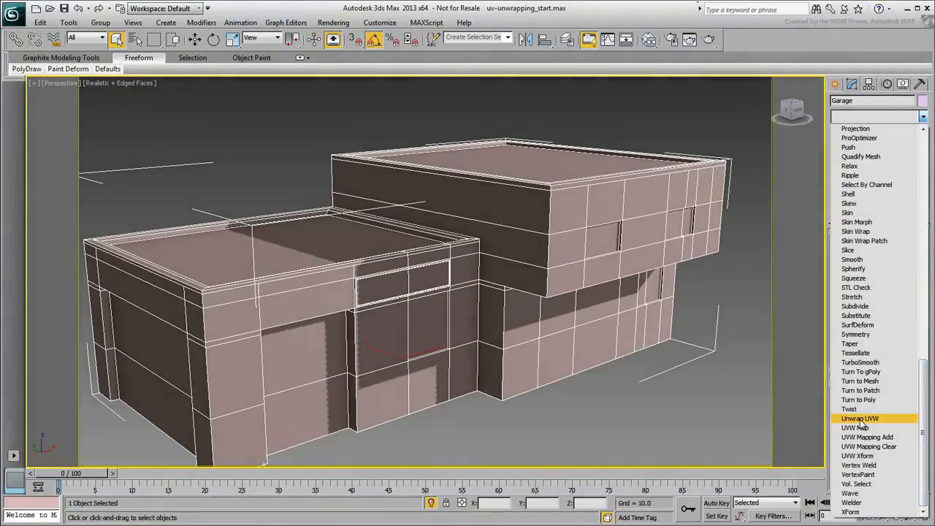
# - Add an Unwrap UVW modifier to the garage and orbit toward its left wall
pyautogui.click(858, 418)
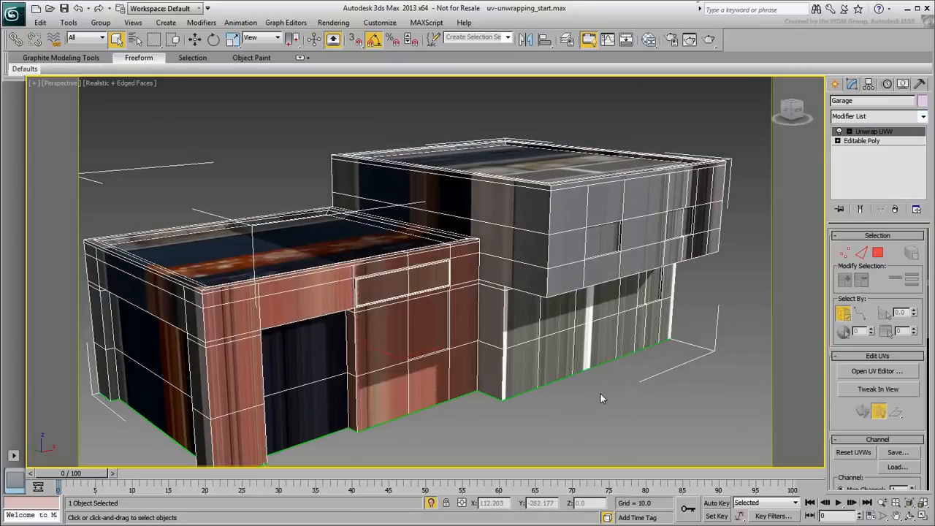
pyautogui.moveTo(601, 397); pyautogui.dragTo(519, 373)
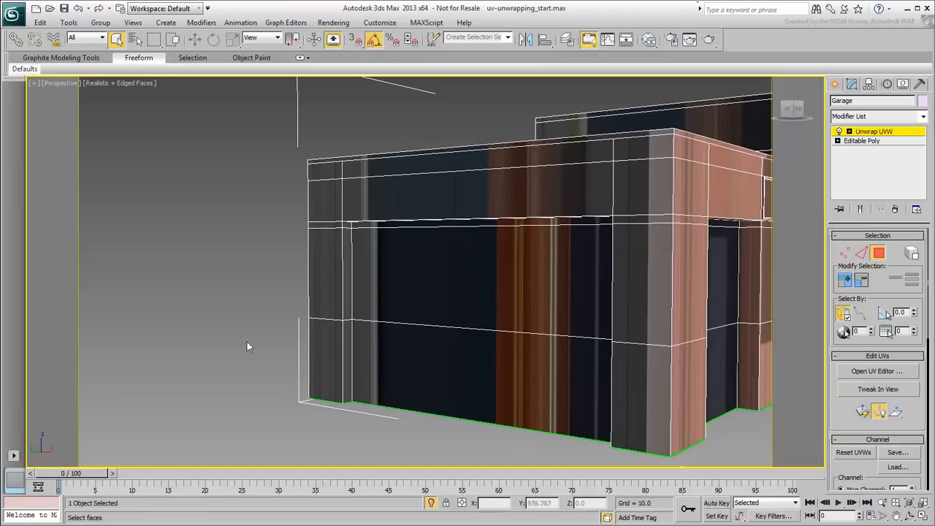
# - At Face sub-object level, select the left wall faces and check them in wireframe display
pyautogui.click(324, 204)
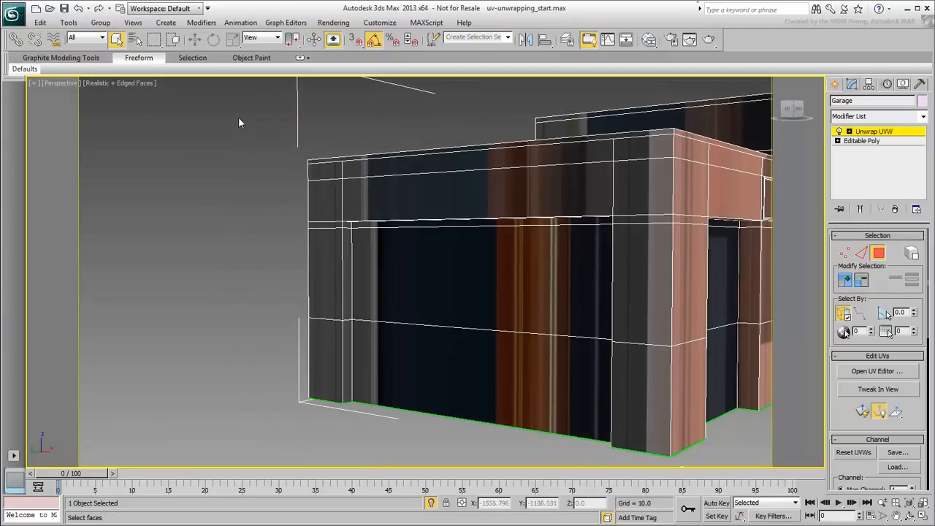
pyautogui.click(453, 391)
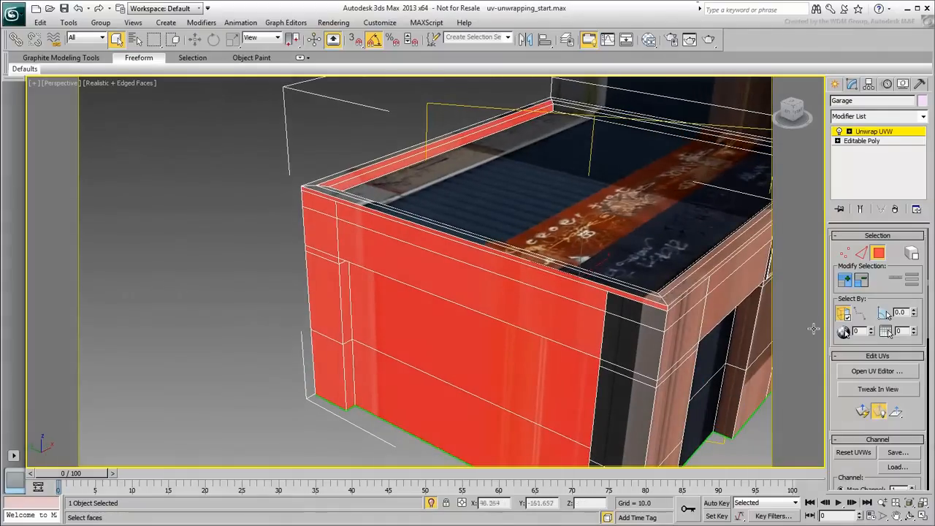
pyautogui.moveTo(844, 314)
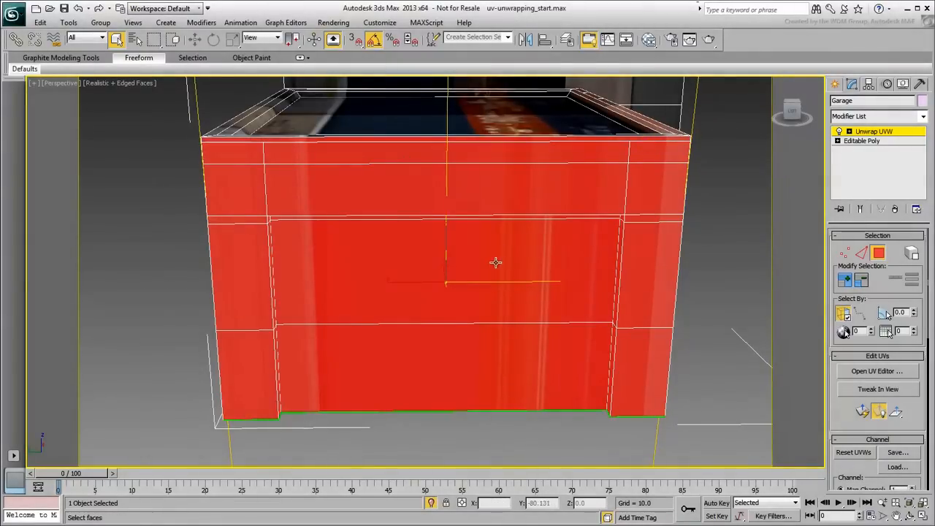
pyautogui.moveTo(497, 263); pyautogui.dragTo(446, 266)
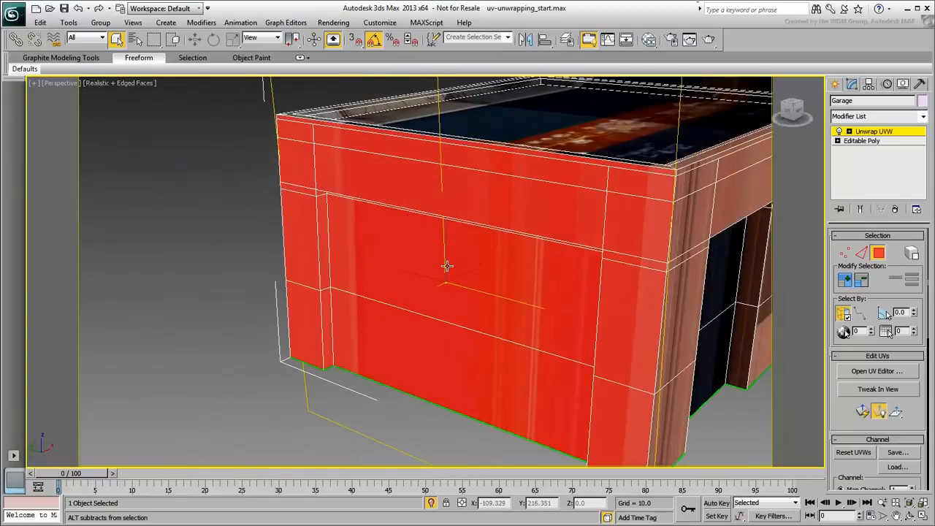
pyautogui.press('F3')
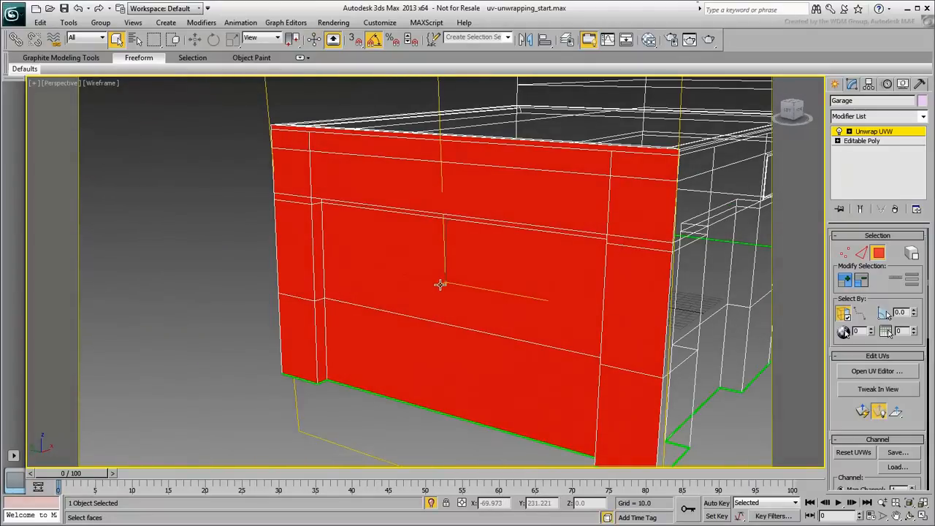
pyautogui.press('F2')
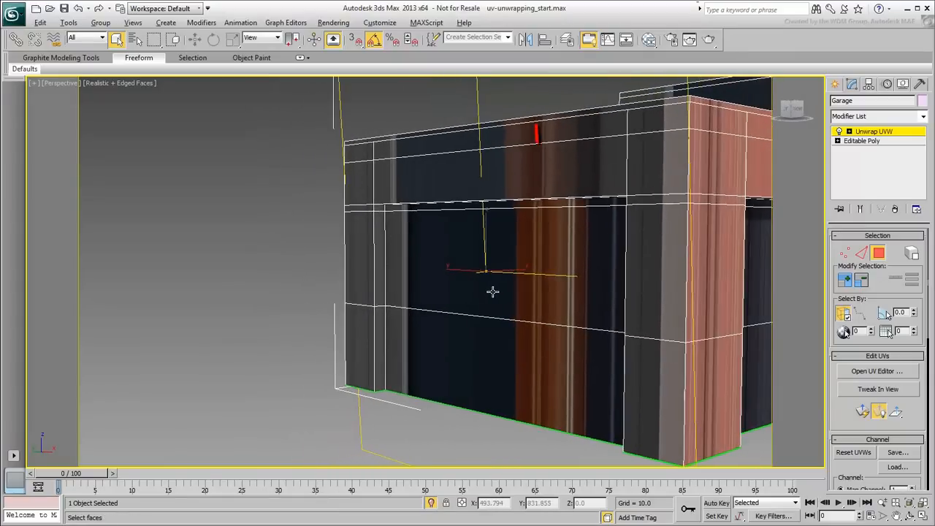
pyautogui.moveTo(537, 134); pyautogui.dragTo(538, 302)
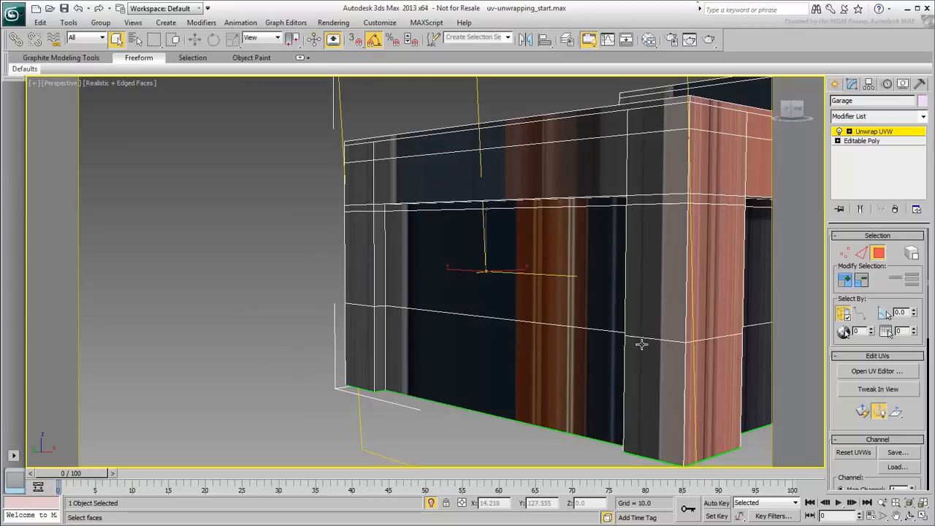
# - Bring up the Edit UVWs editor for the selected corner wall faces
pyautogui.click(877, 371)
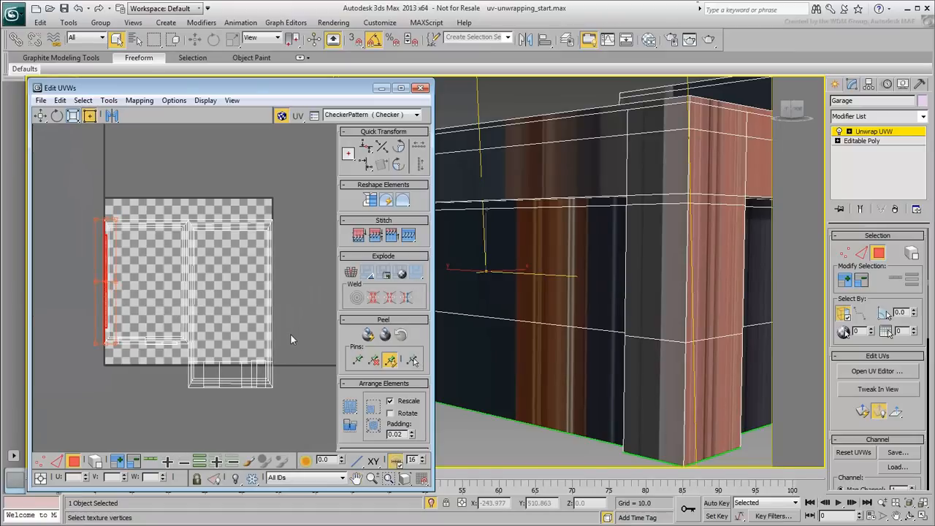
pyautogui.moveTo(295, 317)
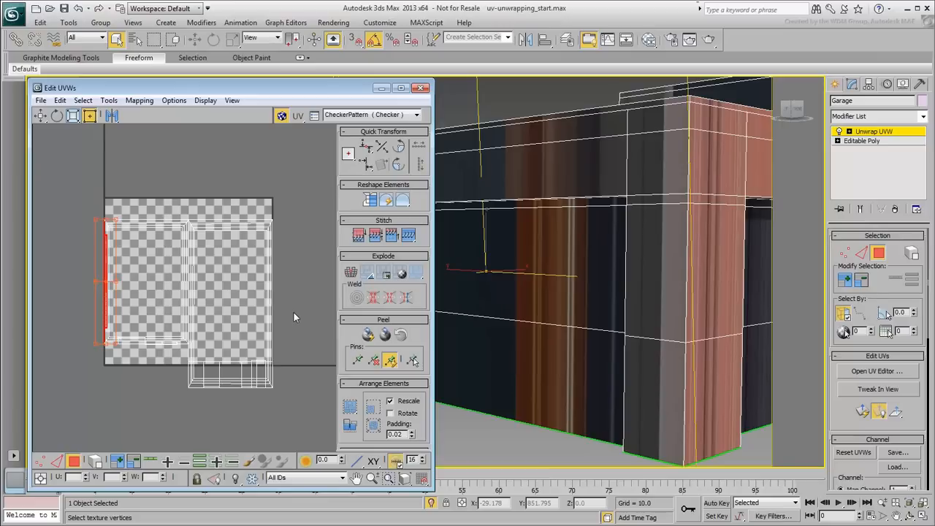
pyautogui.moveTo(41, 117)
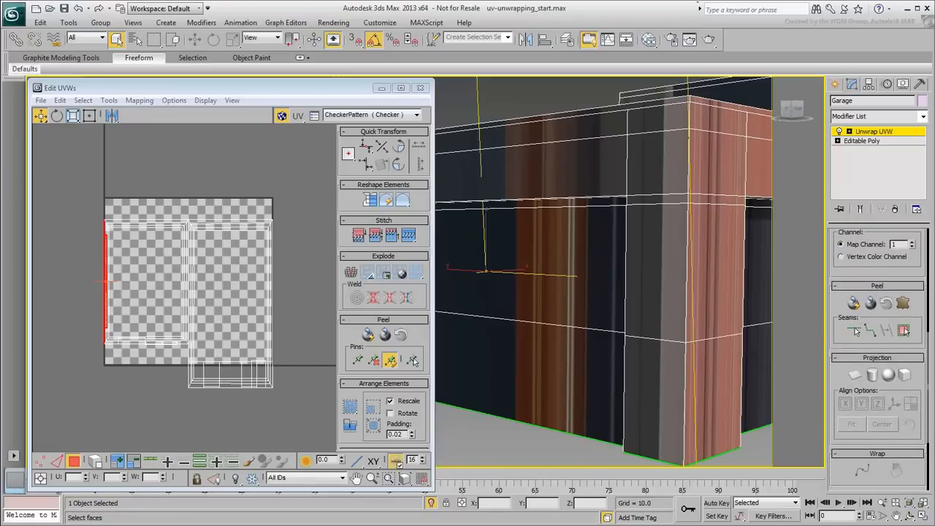
pyautogui.moveTo(856, 374)
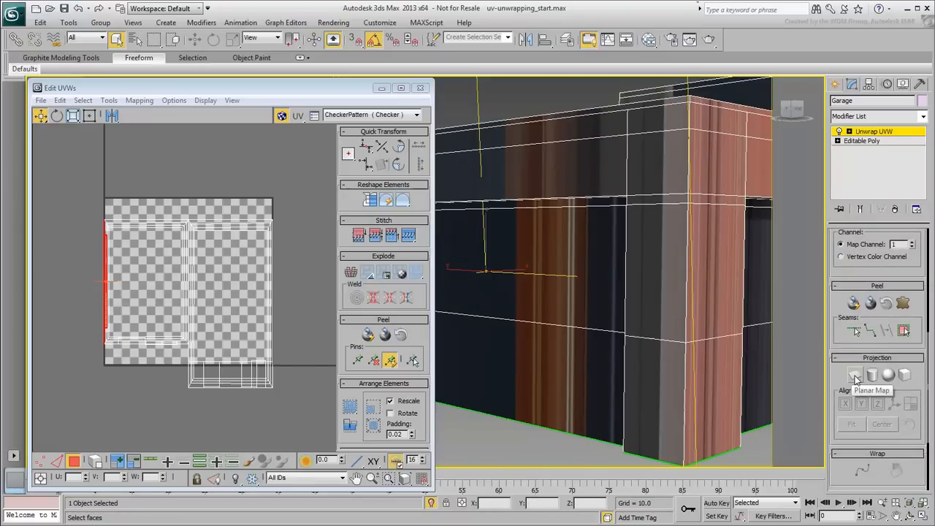
# - Planar-map the selected wall faces and shrink their UV cluster beside the other islands
pyautogui.click(855, 374)
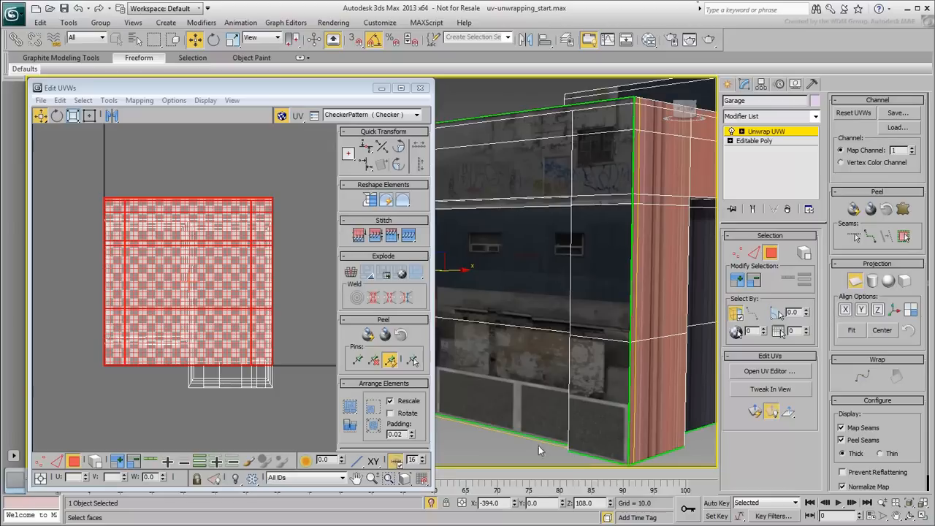
pyautogui.click(222, 290)
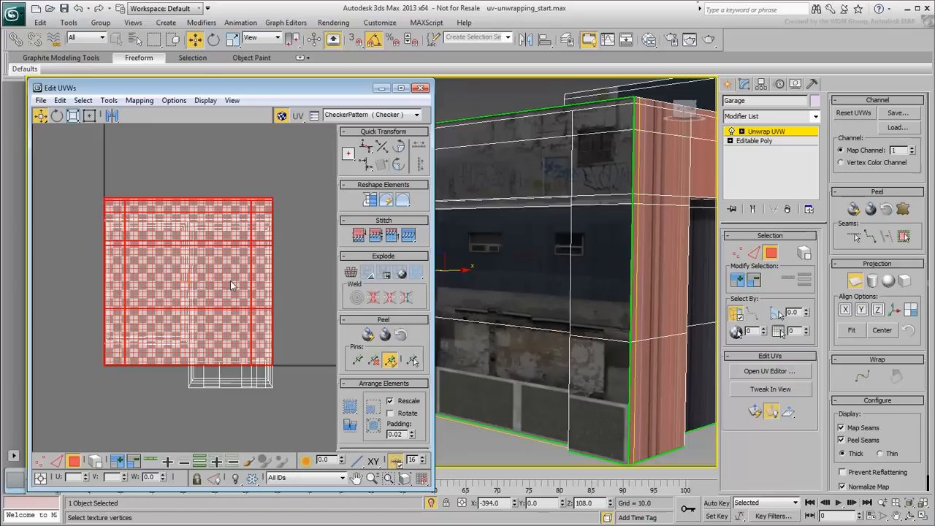
pyautogui.moveTo(300, 314)
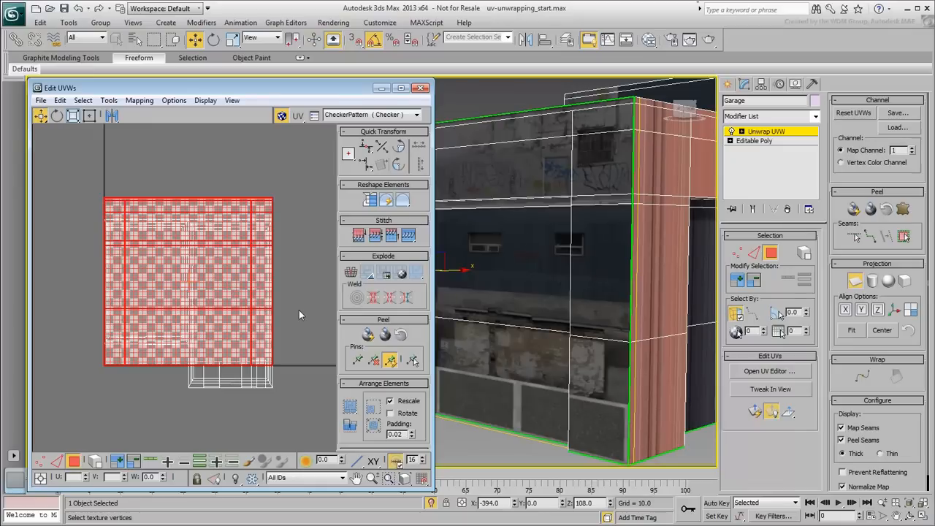
pyautogui.click(854, 281)
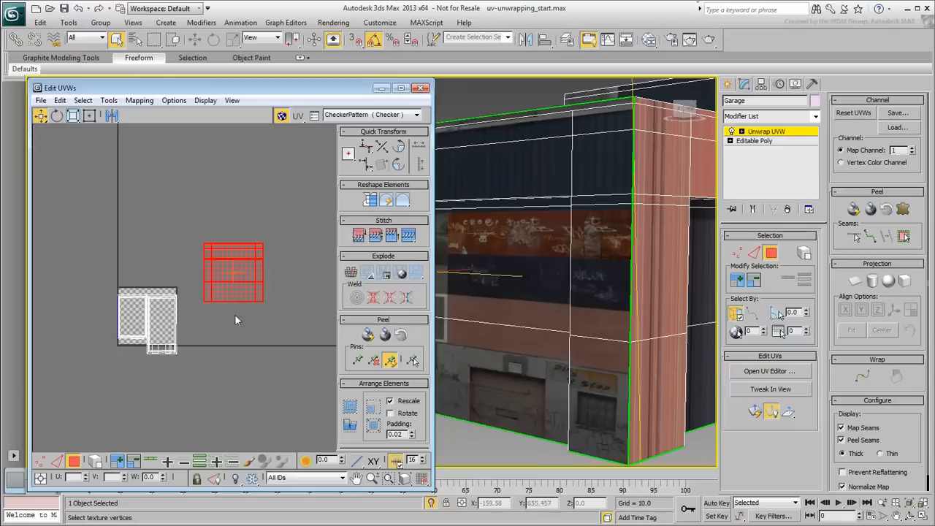
pyautogui.moveTo(222, 333)
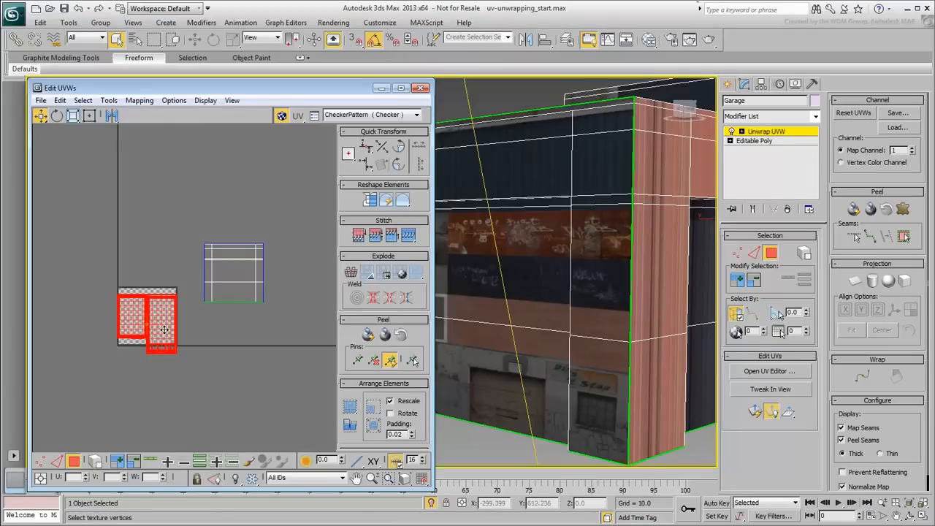
# - Move the narrow edge UV islands off the checker texture square
pyautogui.moveTo(146, 322); pyautogui.dragTo(73, 263)
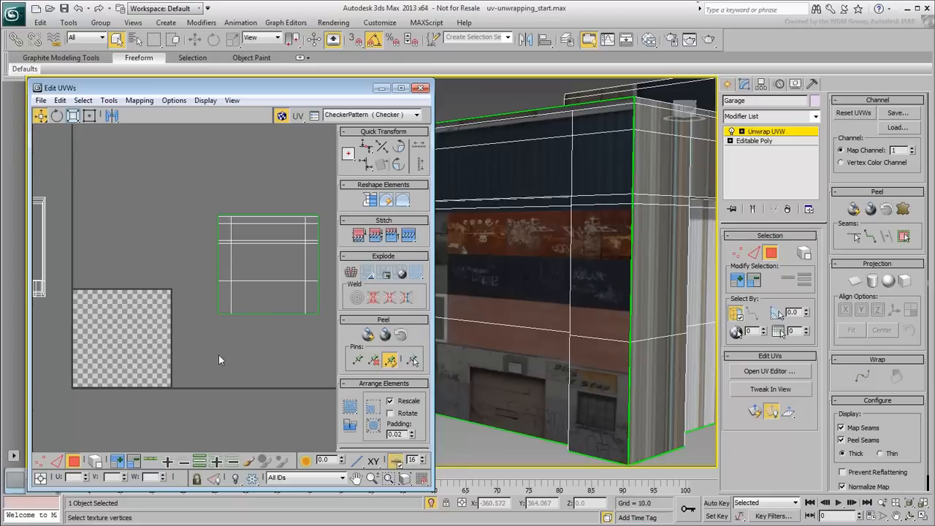
# - Load Garage.jpg as the Edit UVWs background texture via Pick Texture
pyautogui.click(418, 114)
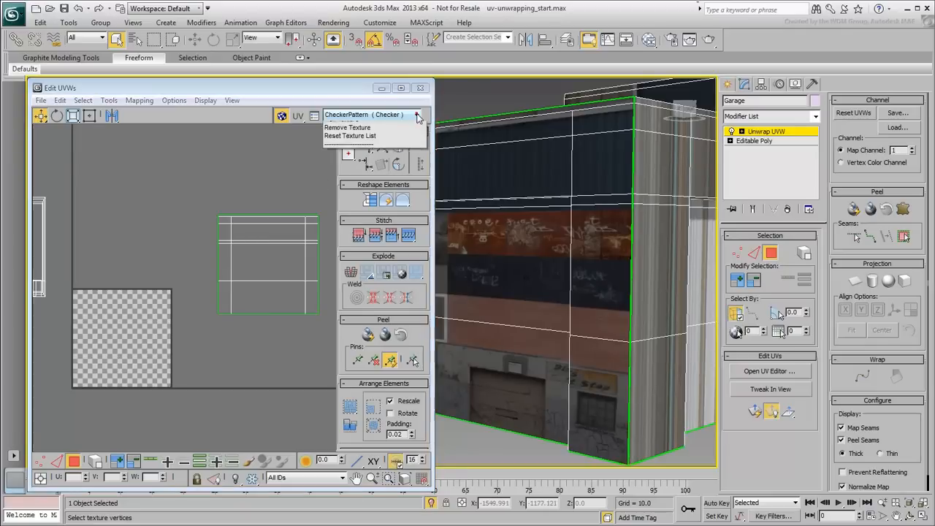
pyautogui.click(371, 114)
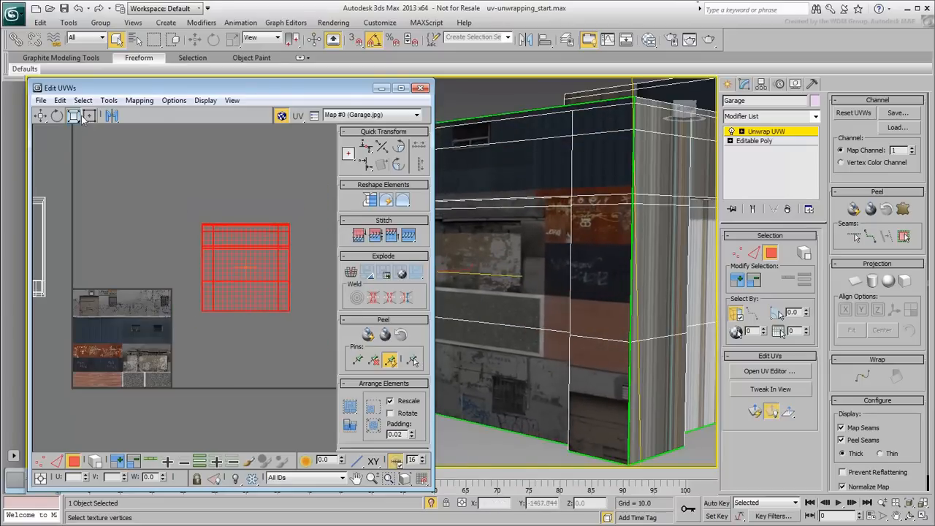
# - Fit the wall cluster over the plastered concrete wall area of Garage.jpg
pyautogui.click(90, 116)
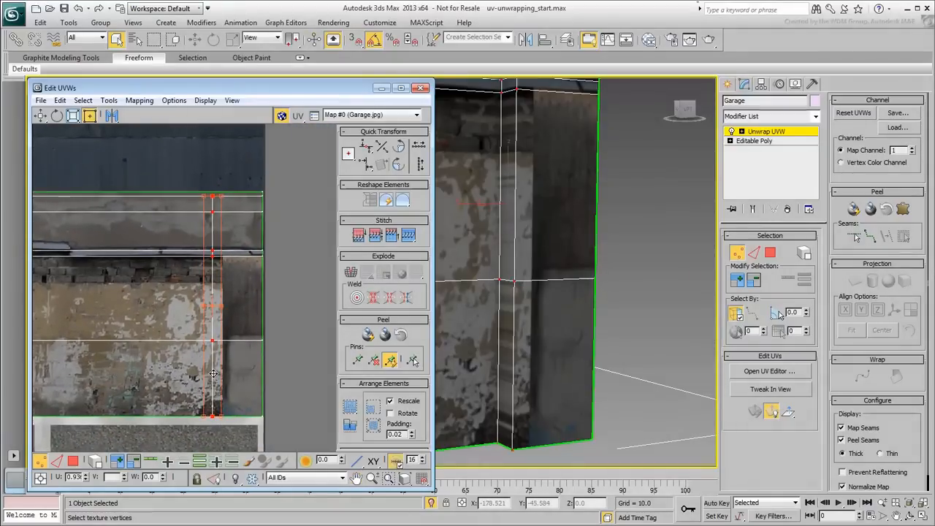
# - Nudge the wall cluster's edge to line up with the plaster wall by the parking sign
pyautogui.moveTo(213, 372); pyautogui.dragTo(222, 372)
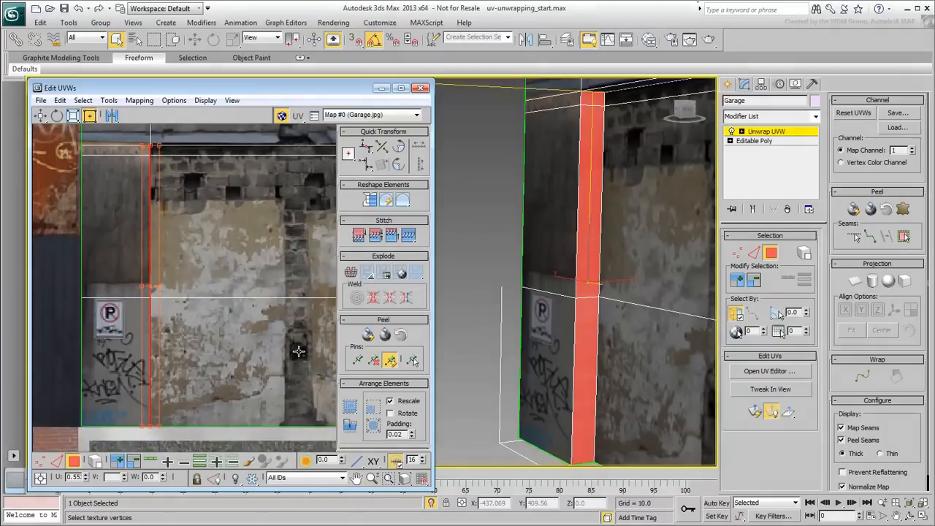
# - Toggle shaded face display (F2) and select more of the wall's faces for UV alignment
pyautogui.press('f2')
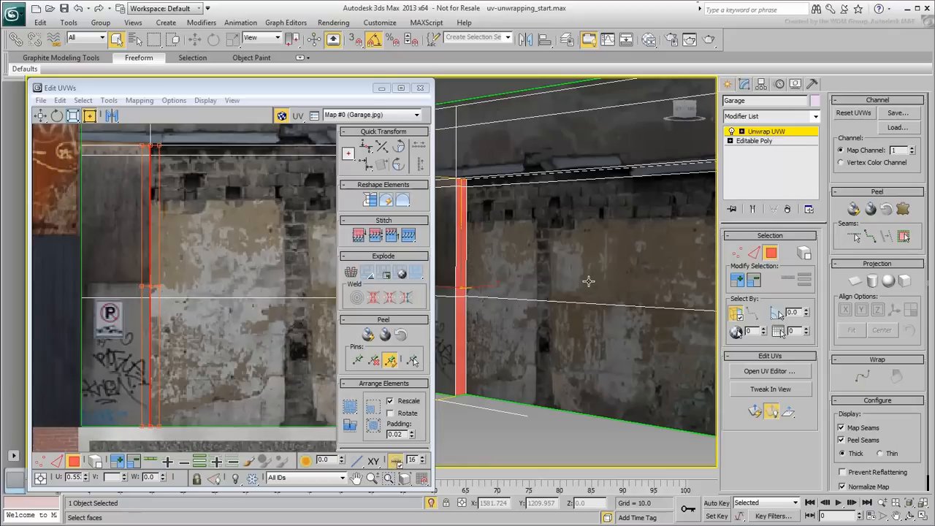
pyautogui.moveTo(588, 280); pyautogui.dragTo(578, 265)
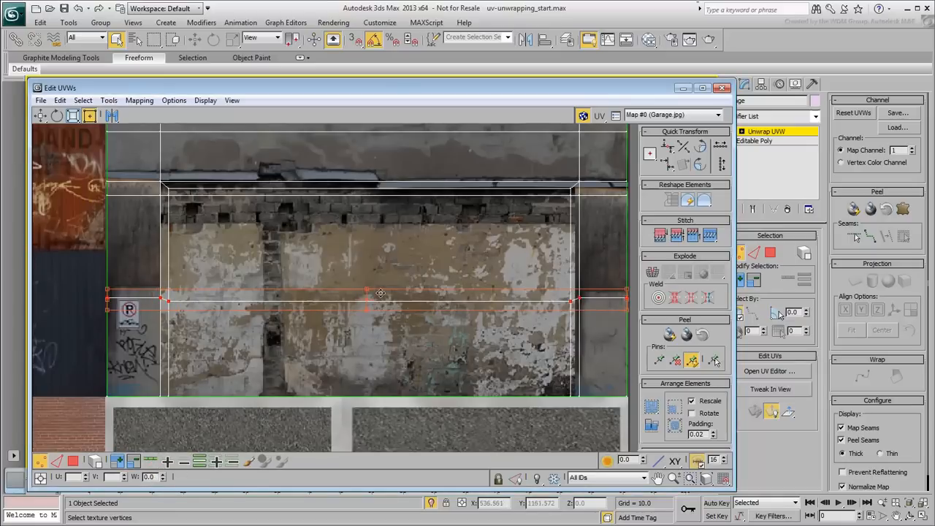
# - Align the wall's vertex rows to the concrete section, moving the top row to the wall's upper edge
pyautogui.moveTo(379, 292); pyautogui.dragTo(368, 300)
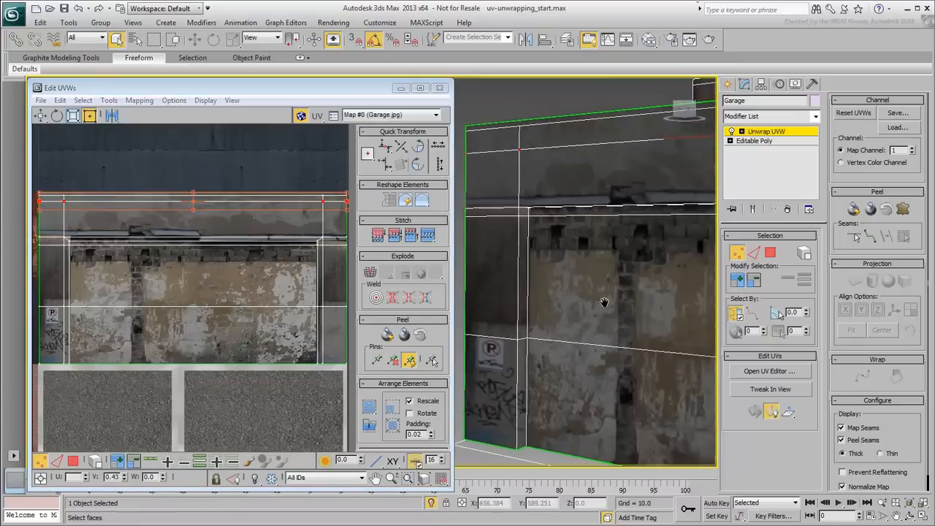
pyautogui.moveTo(605, 302); pyautogui.dragTo(570, 352)
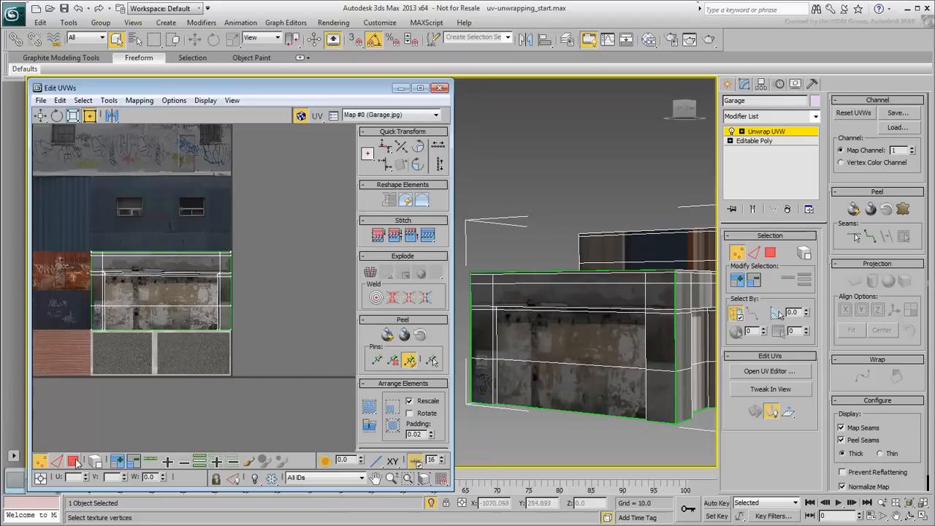
# - Move the left wall's UV cluster exactly one UV tile to the right of the texture square
pyautogui.moveTo(65, 235); pyautogui.dragTo(269, 372)
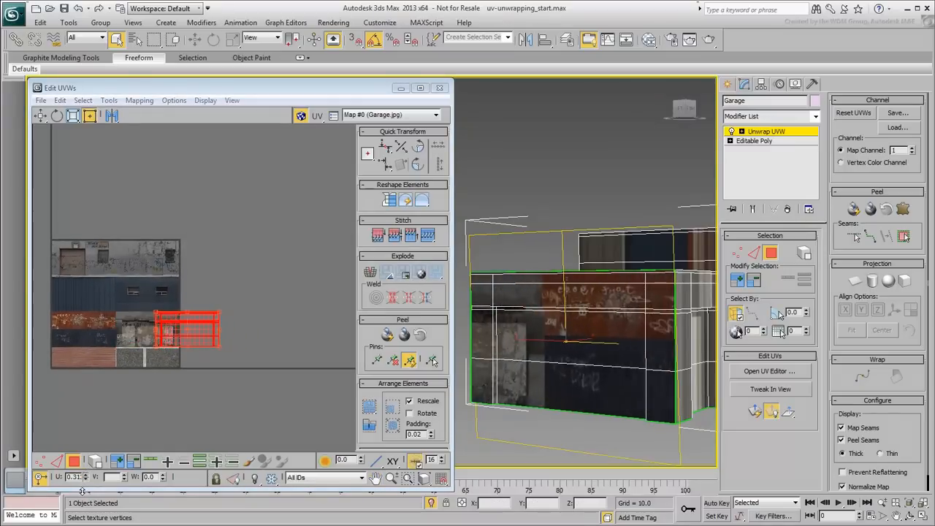
pyautogui.moveTo(187, 328); pyautogui.dragTo(254, 328)
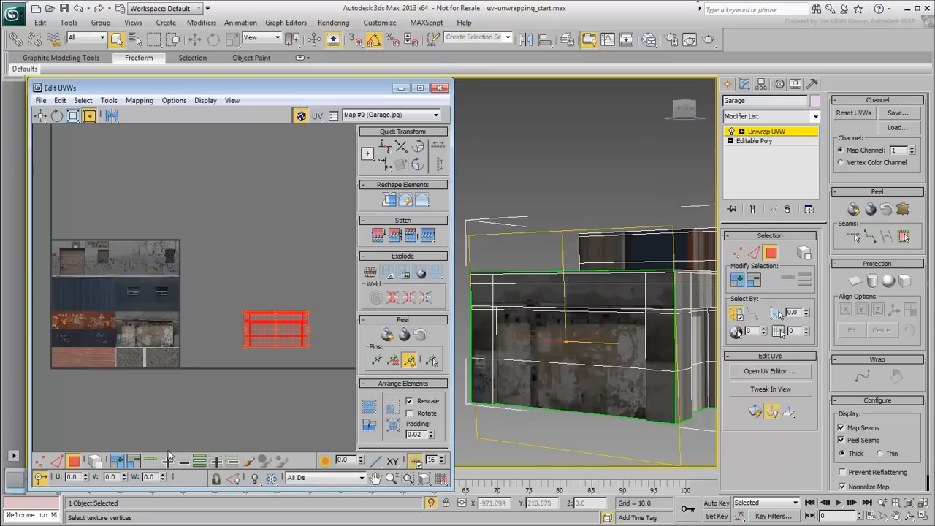
pyautogui.moveTo(312, 415)
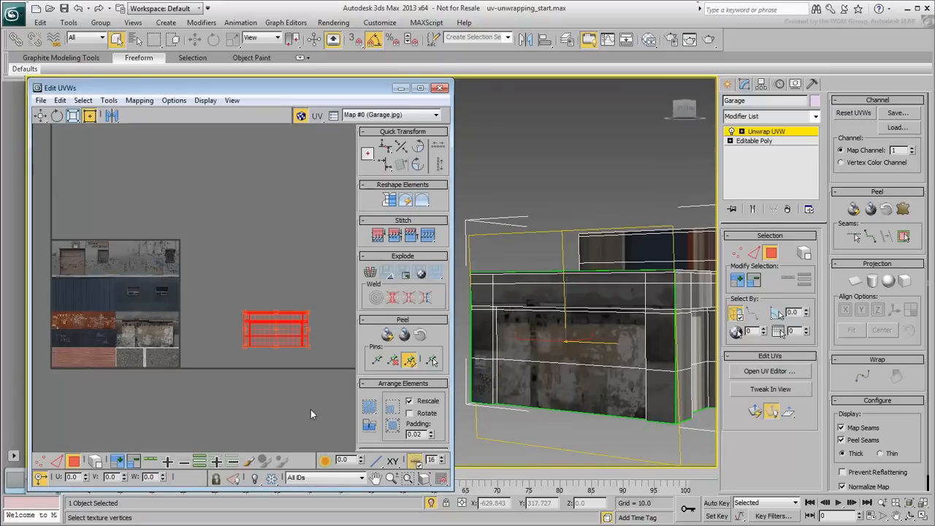